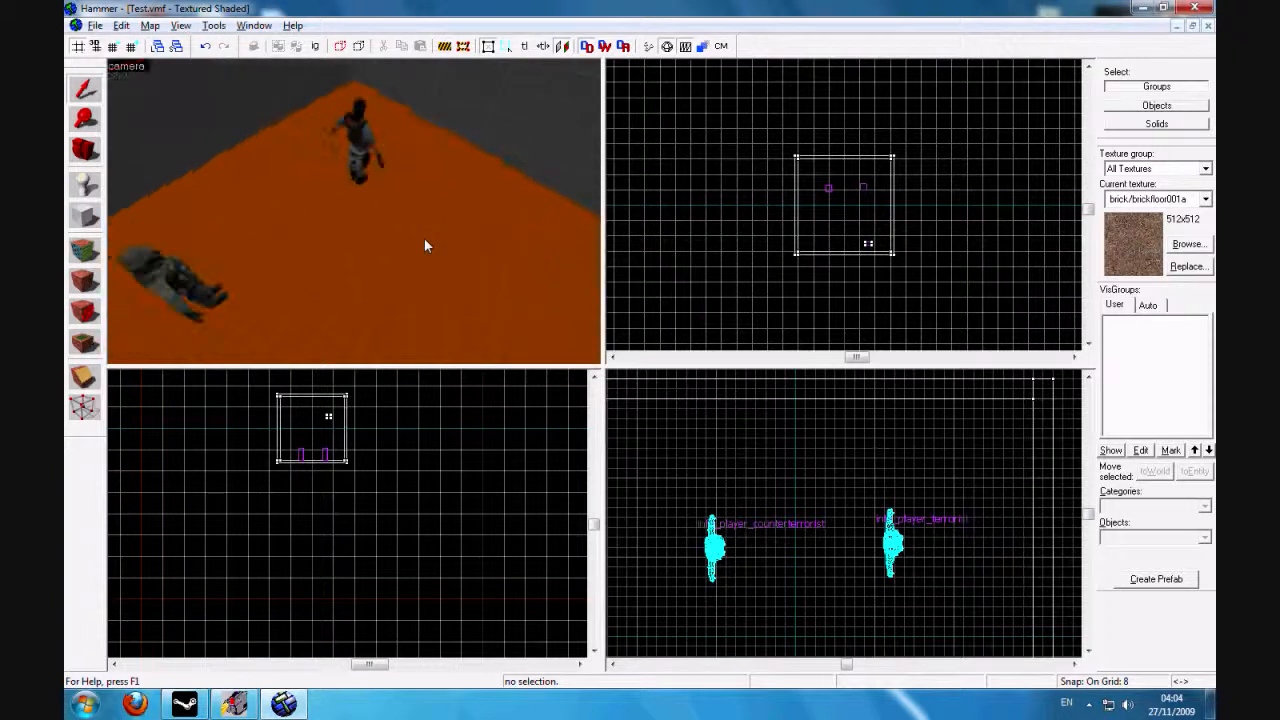
# Place the game_player_equip entity on the map floor.
pyautogui.click(84, 186)
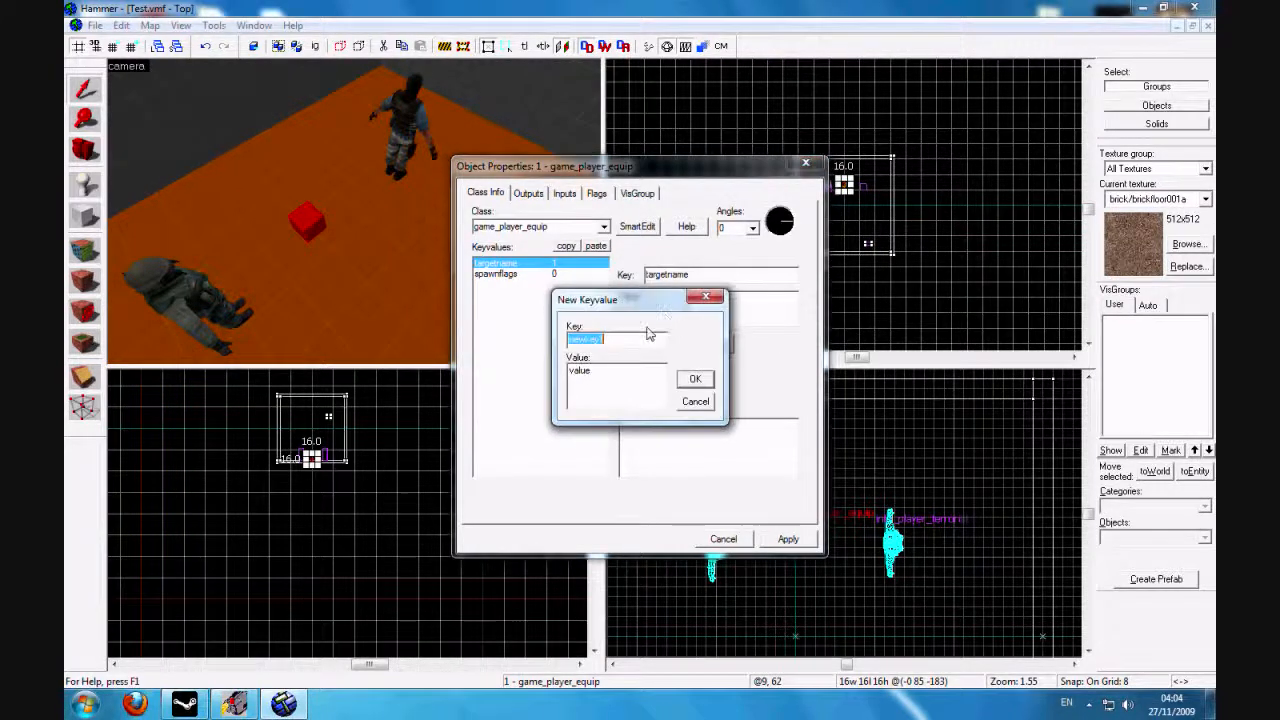
# Add keyvalue weapon_knife and set its value to 1.
pyautogui.write('weapon_kni')
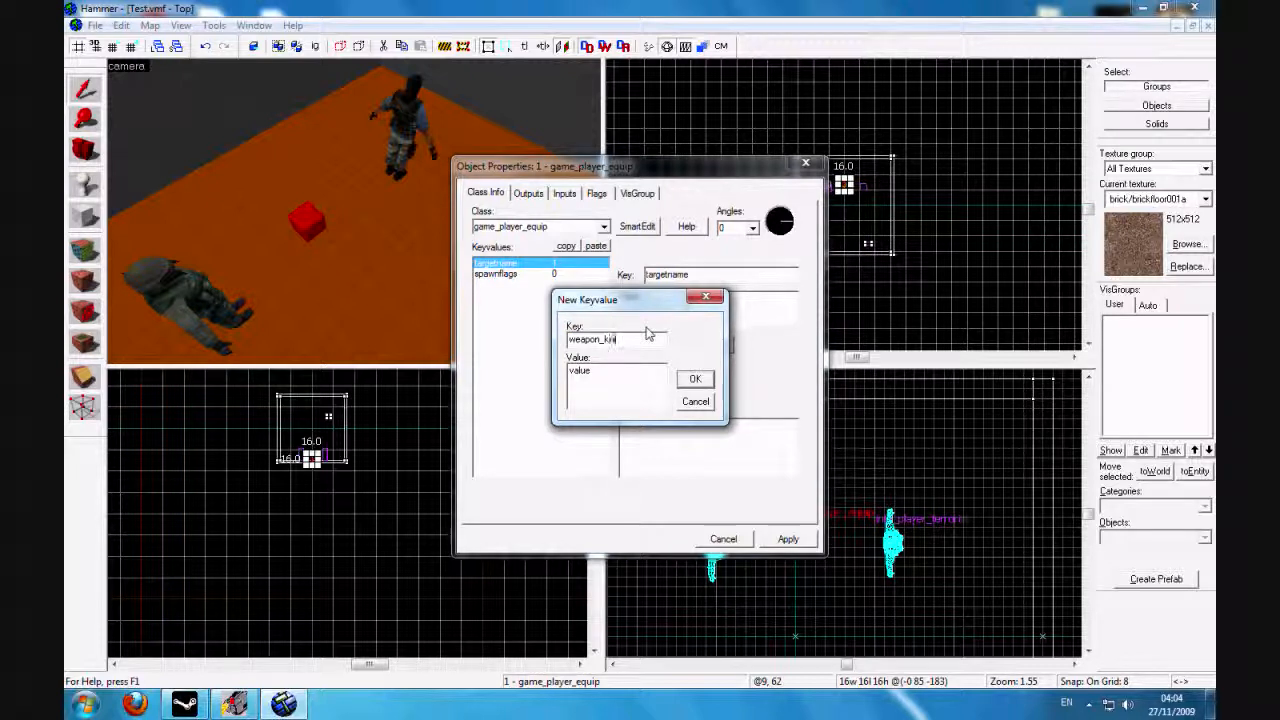
pyautogui.click(696, 378)
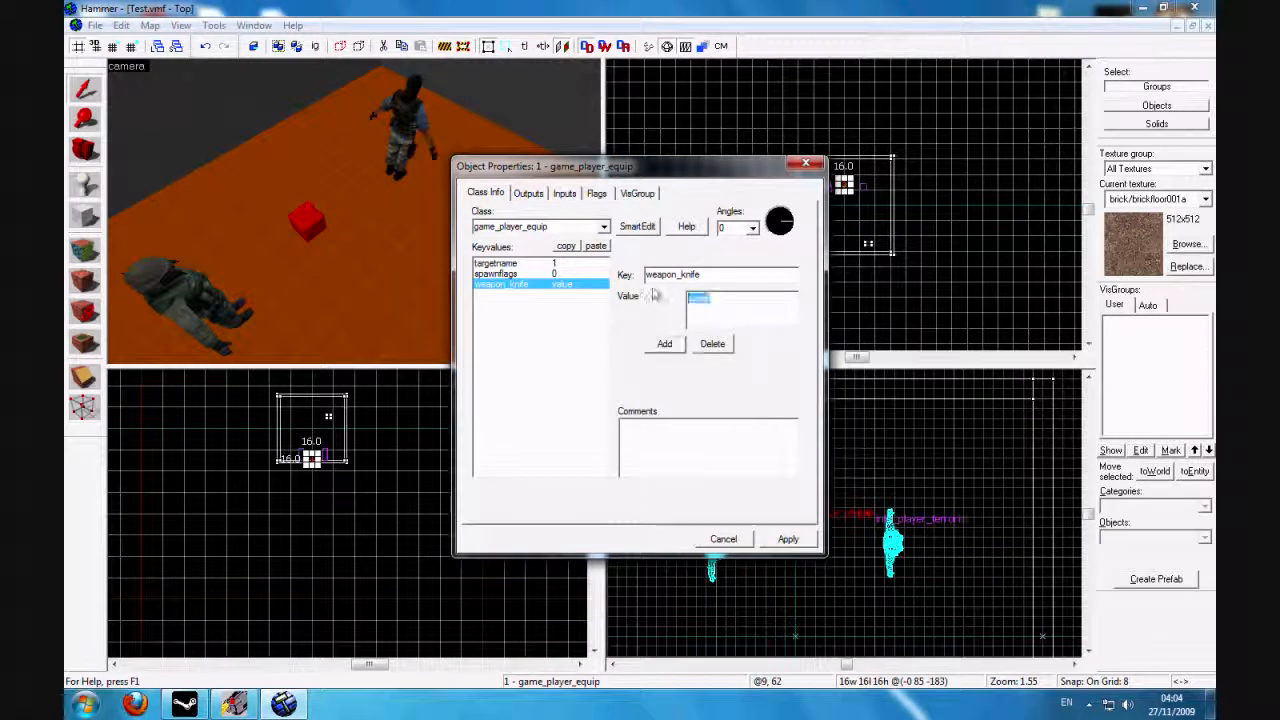
pyautogui.write('1')
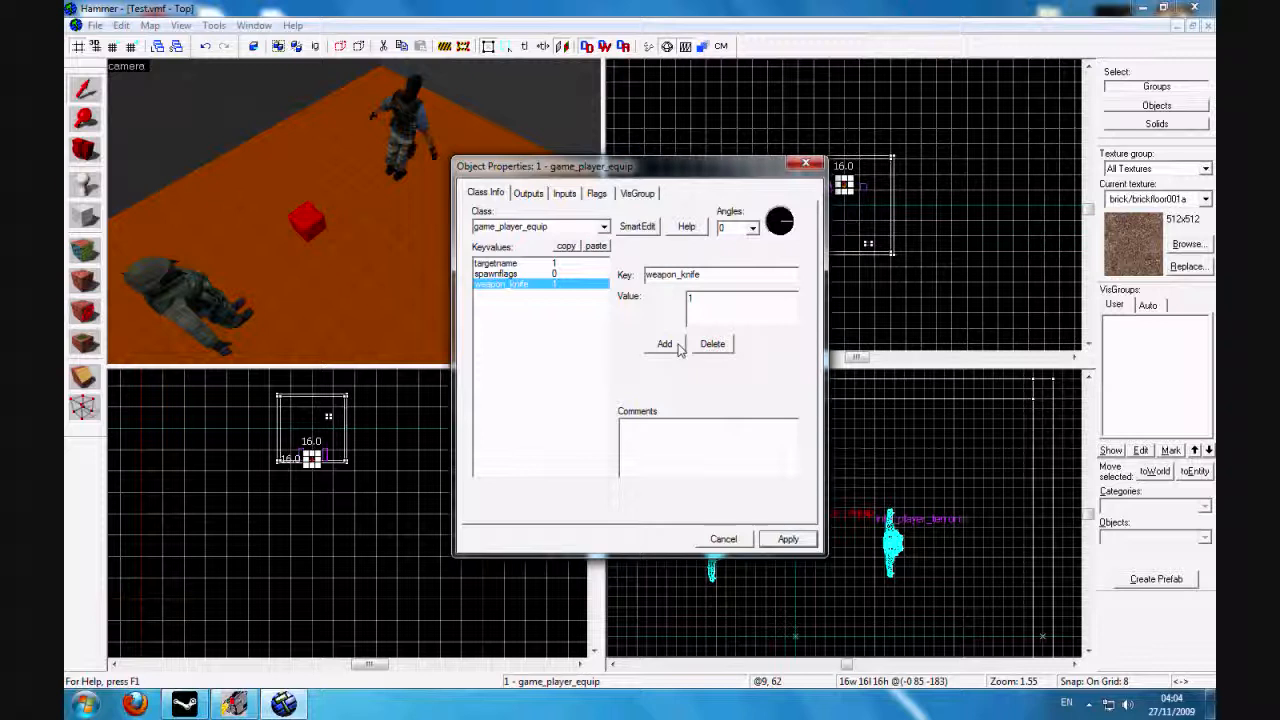
# Add keyvalue weapon_scout with value 1 to the entity.
pyautogui.click(664, 344)
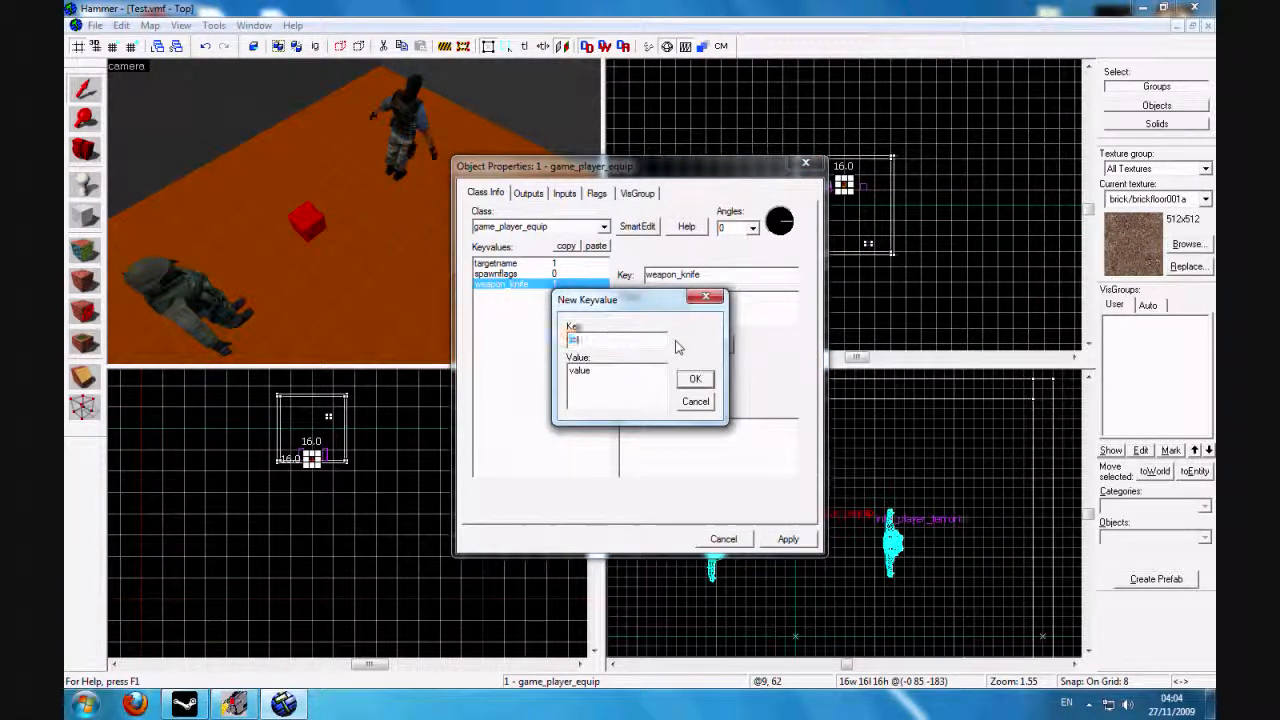
pyautogui.write('weap')
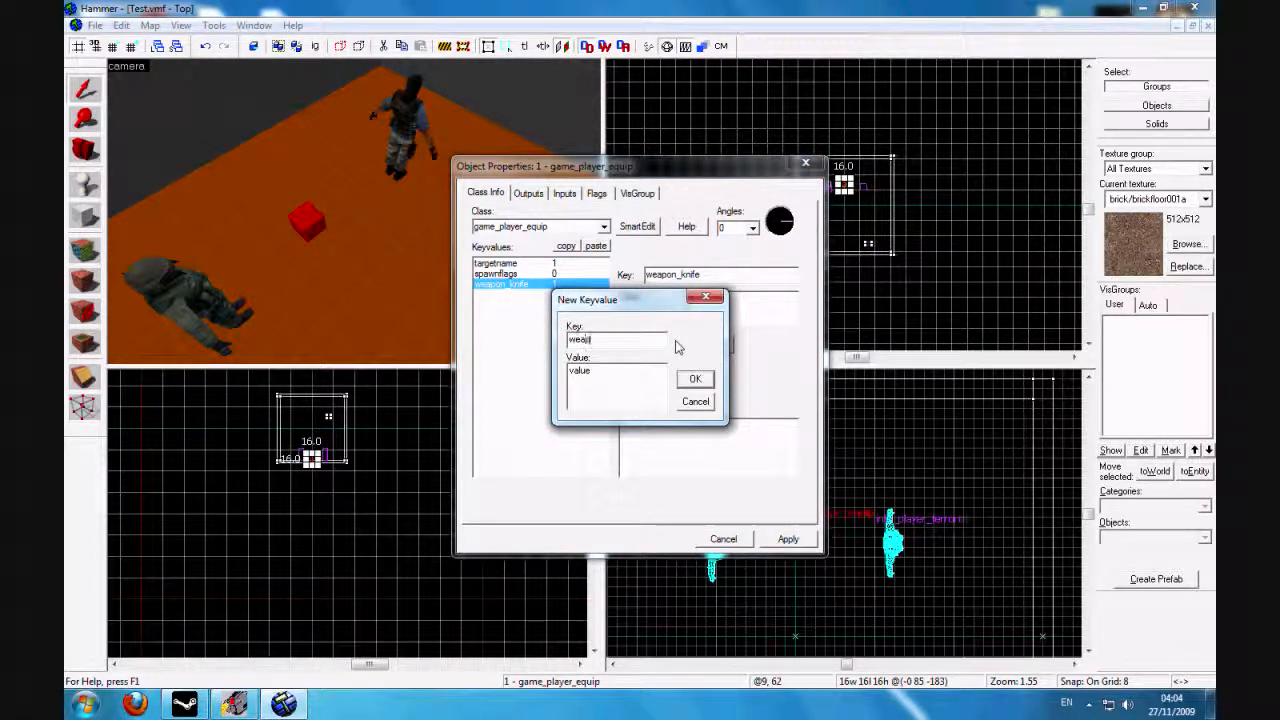
pyautogui.write('weapon_scout')
pyautogui.click(616, 386)
pyautogui.write('1')
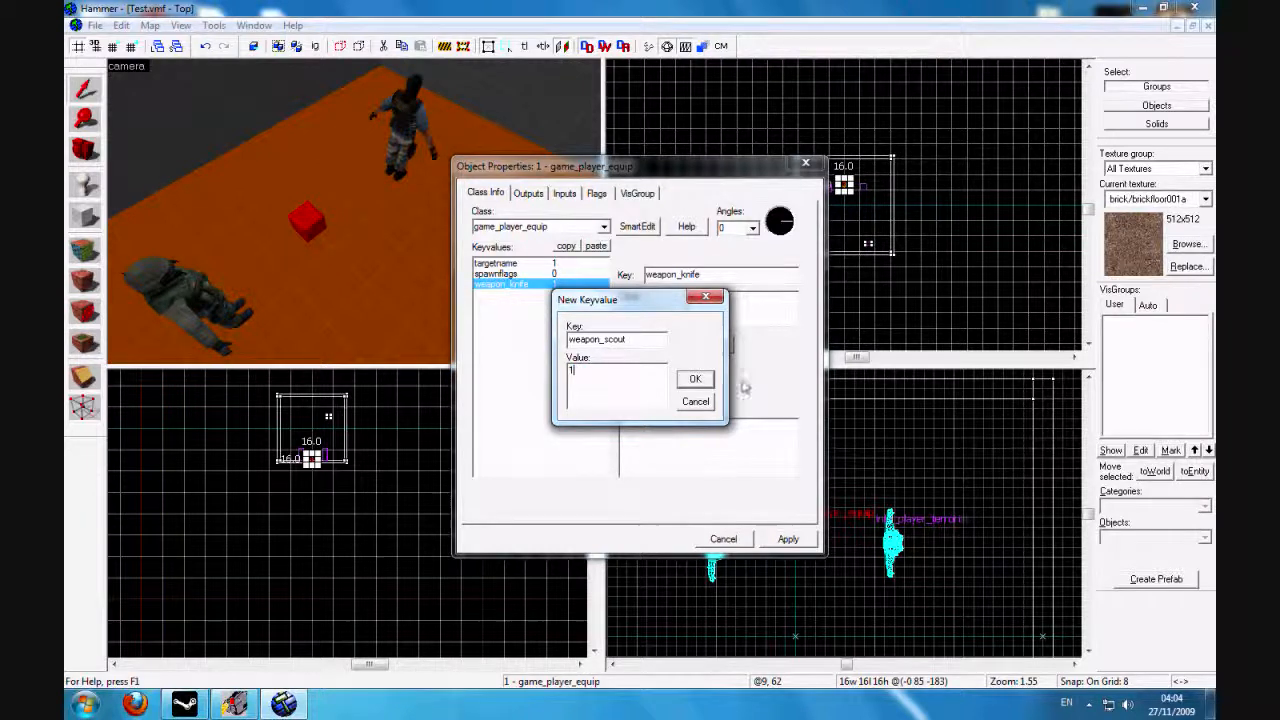
pyautogui.click(696, 378)
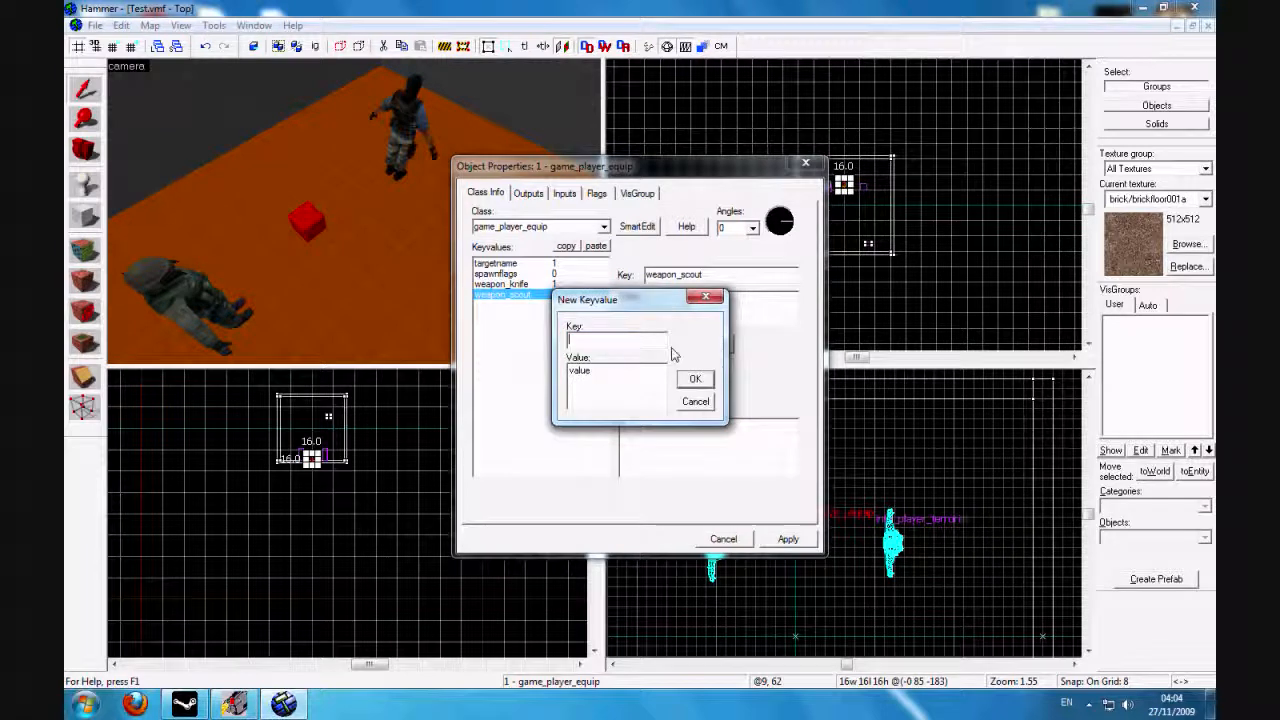
# Add keyvalue ammo with value 90 to the entity.
pyautogui.write('ammo')
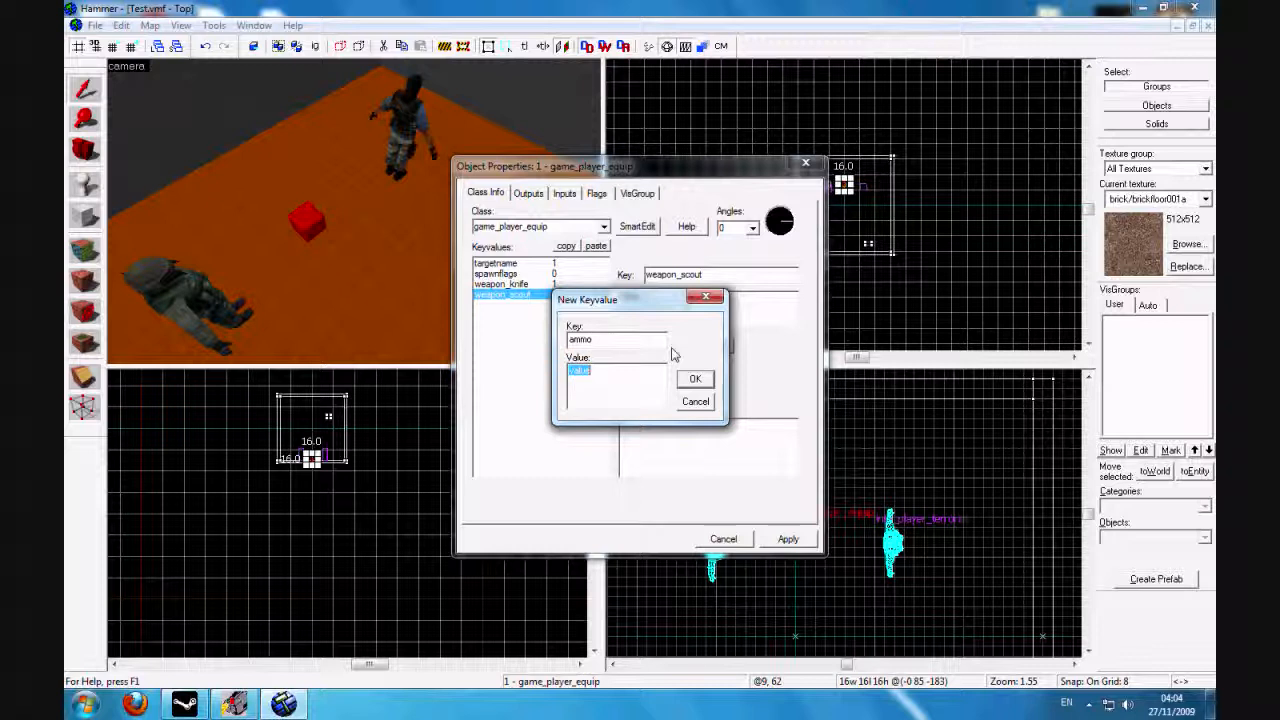
pyautogui.write('90')
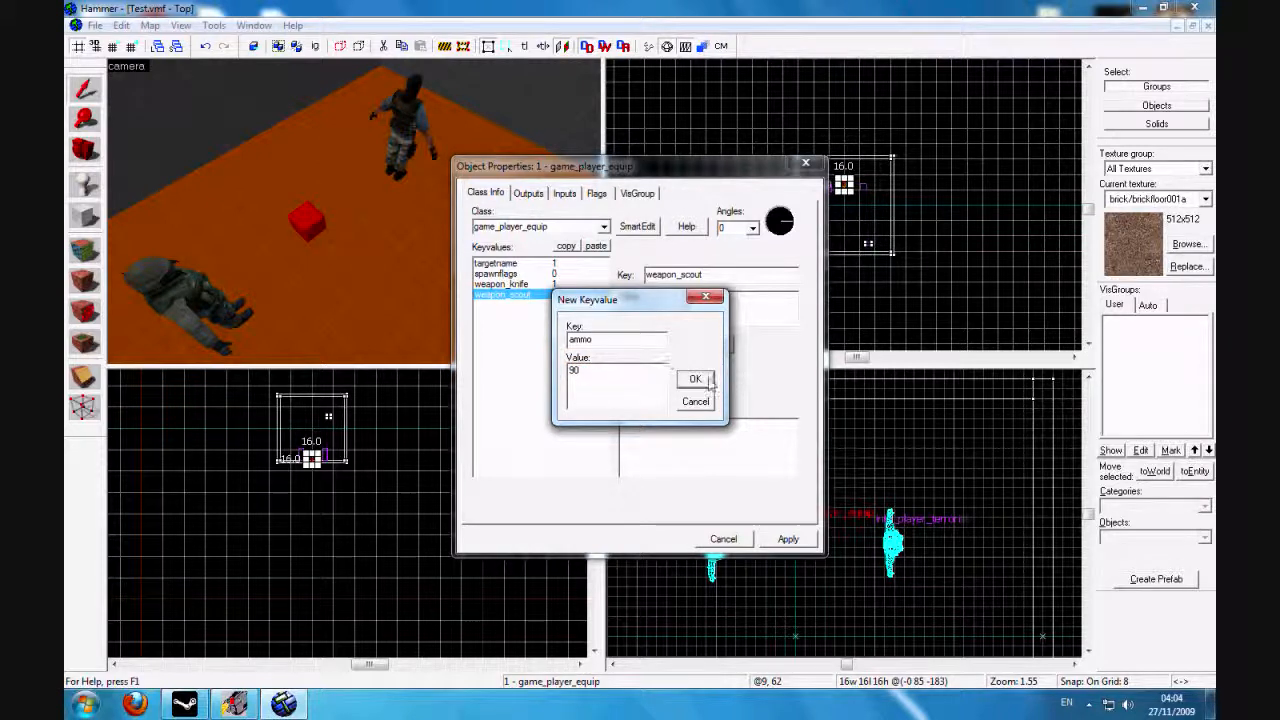
pyautogui.click(696, 378)
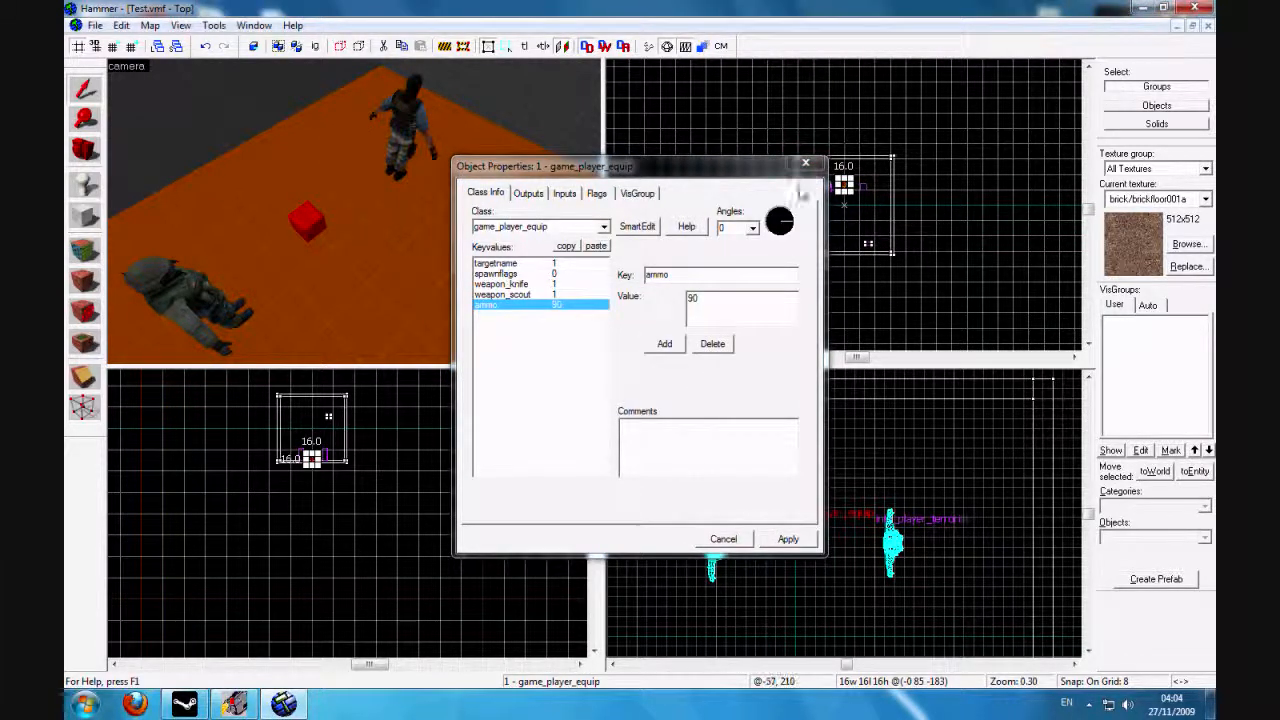
# Apply the entity's keyvalues and compile-run the map in the game.
pyautogui.click(94, 24)
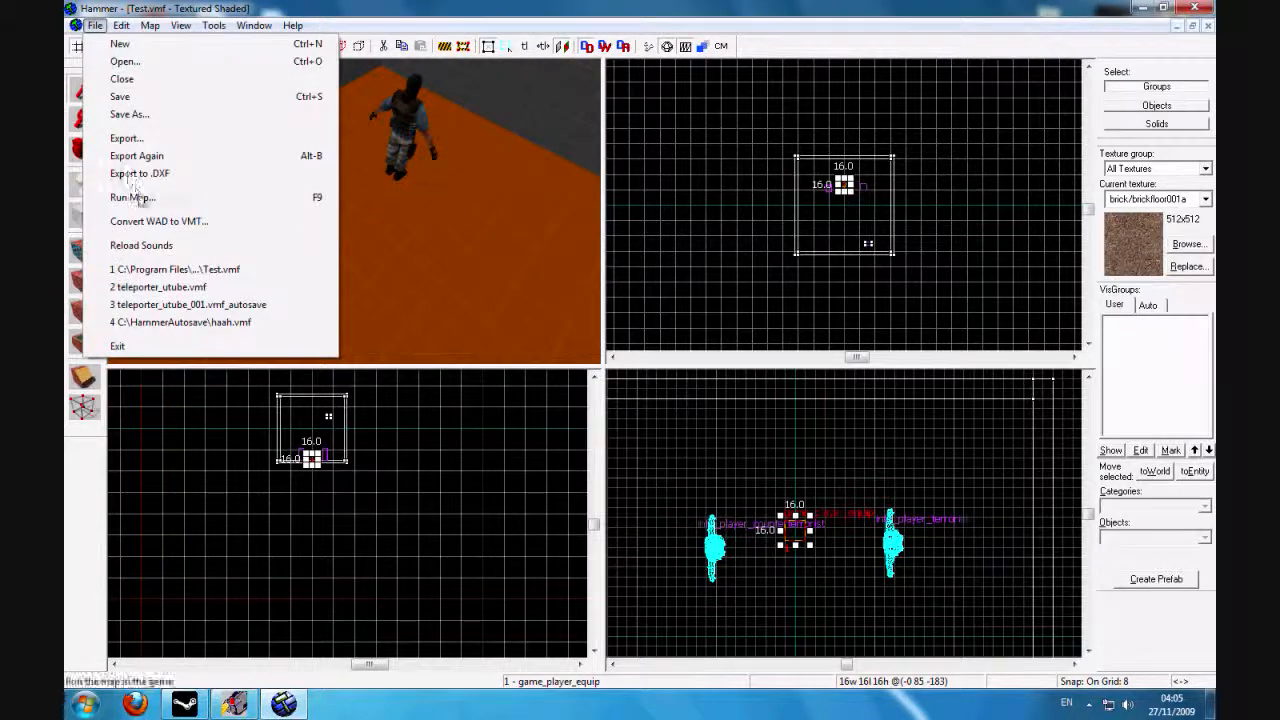
pyautogui.click(134, 198)
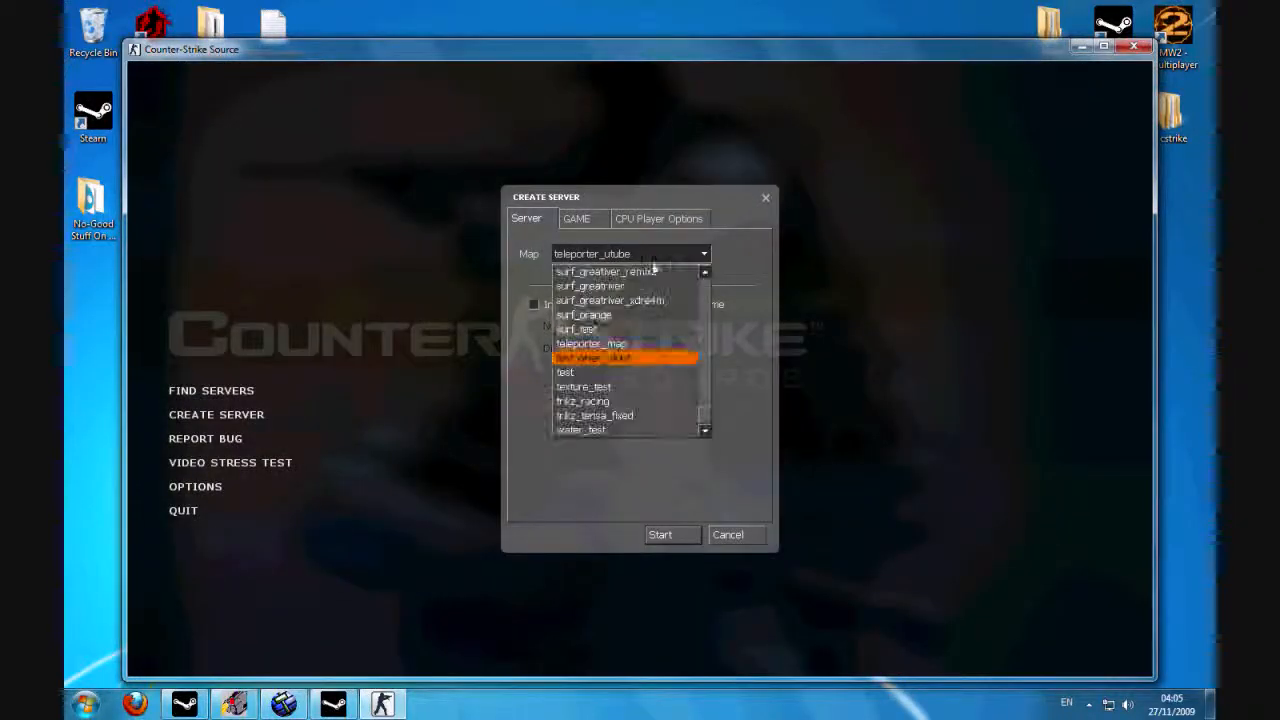
# Start a server on the test map and enter play past the welcome message.
pyautogui.click(624, 358)
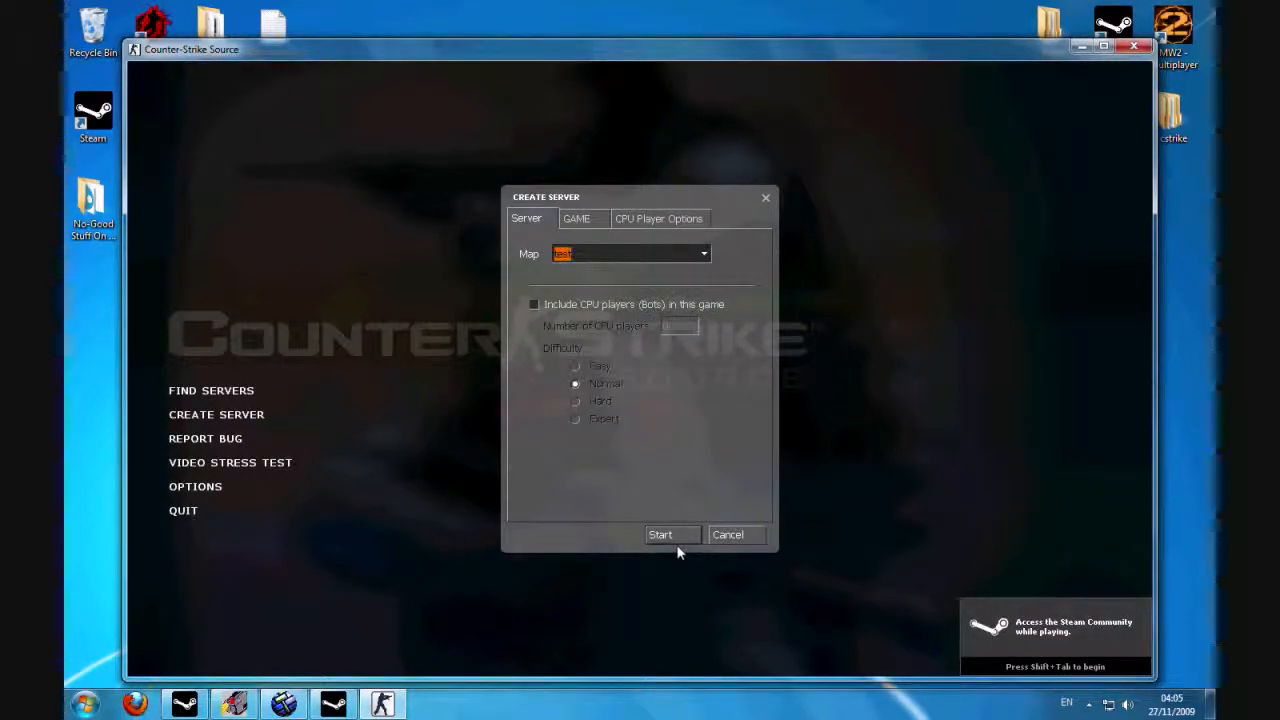
pyautogui.click(660, 534)
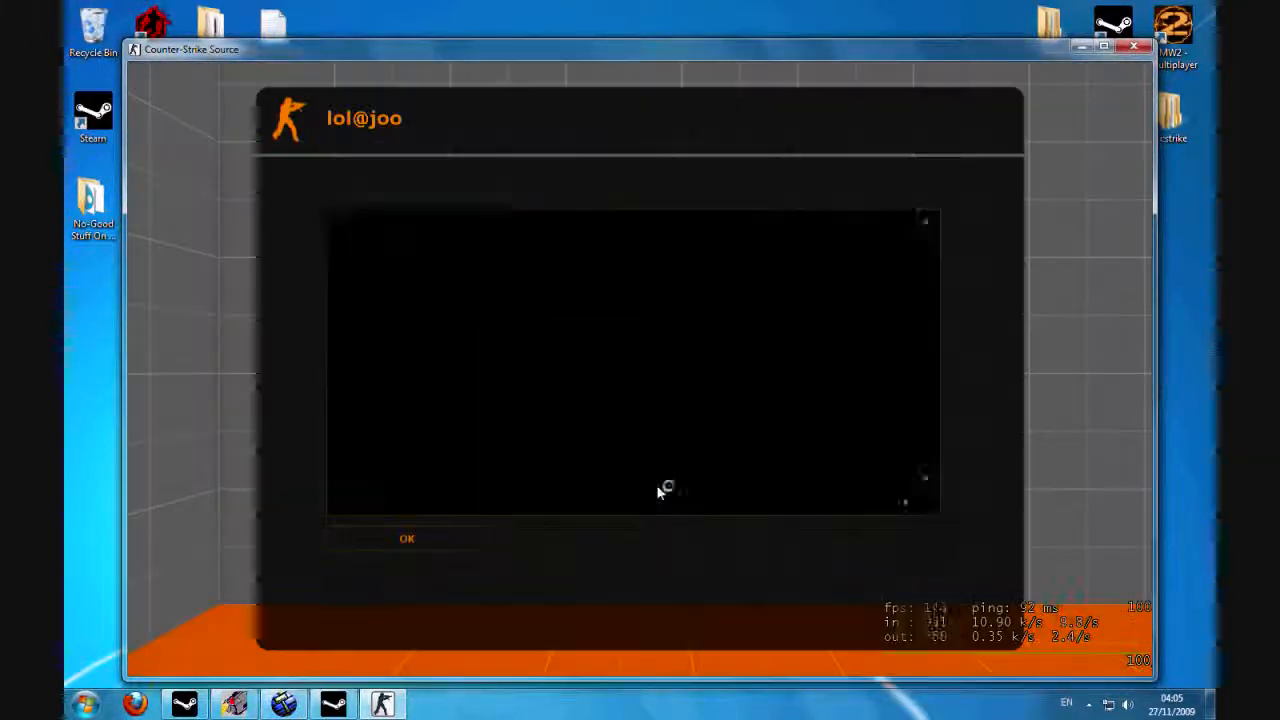
pyautogui.click(408, 538)
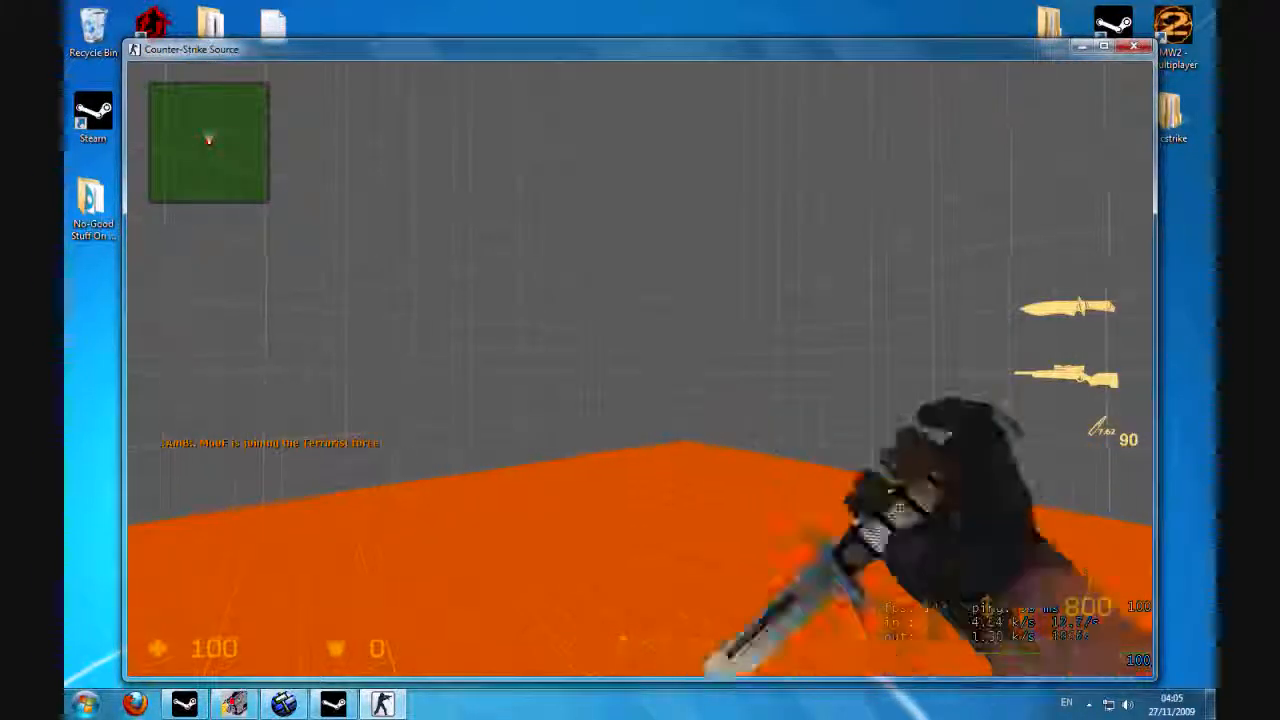